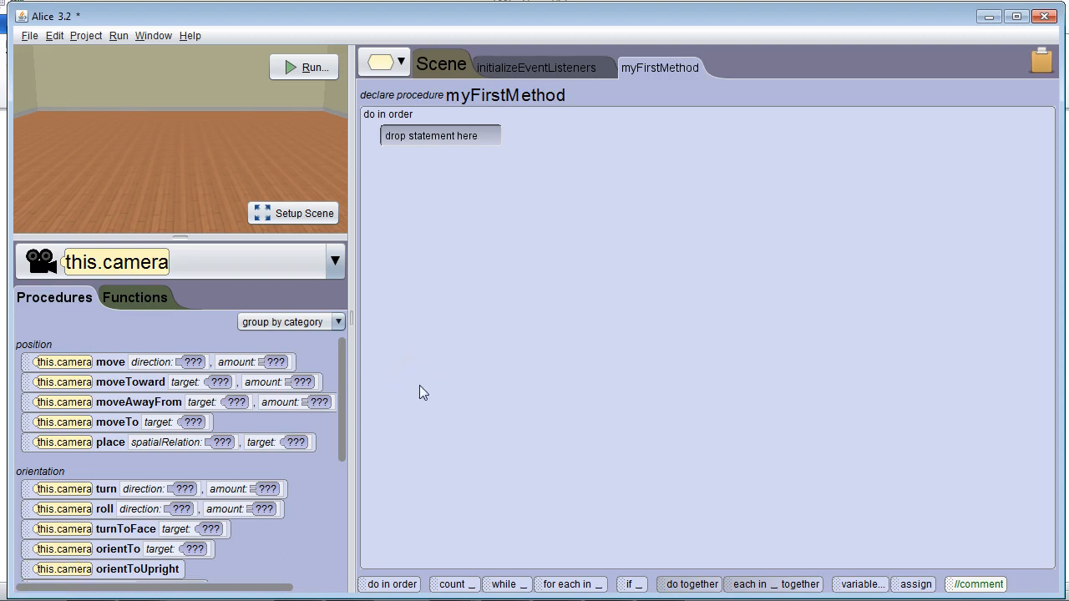
pyautogui.moveTo(818, 585)
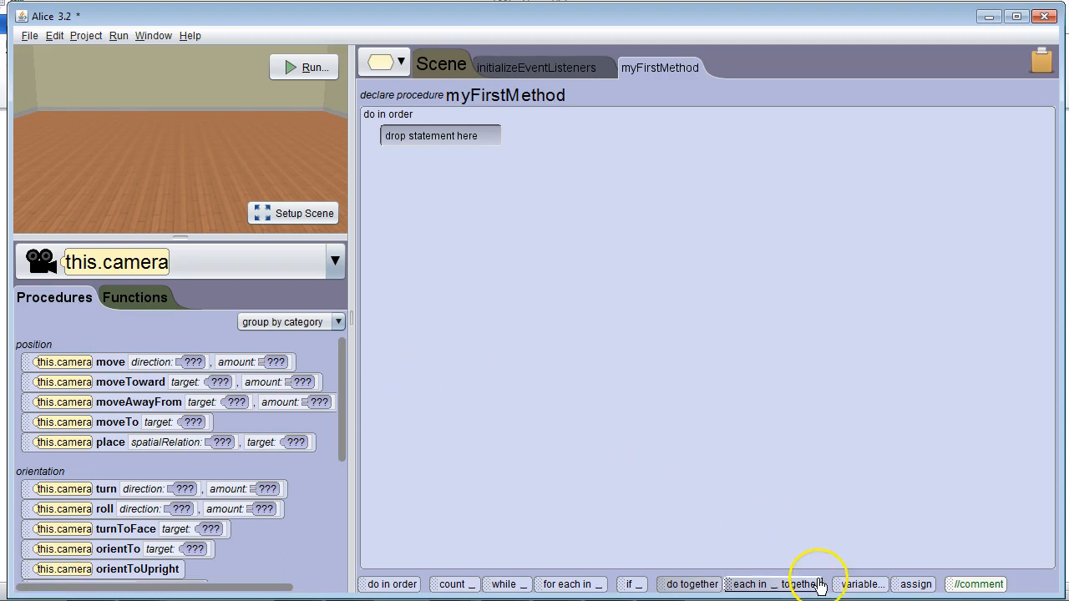
# Declare a WholeNumber local variable named rand with initial value 0
pyautogui.click(862, 584)
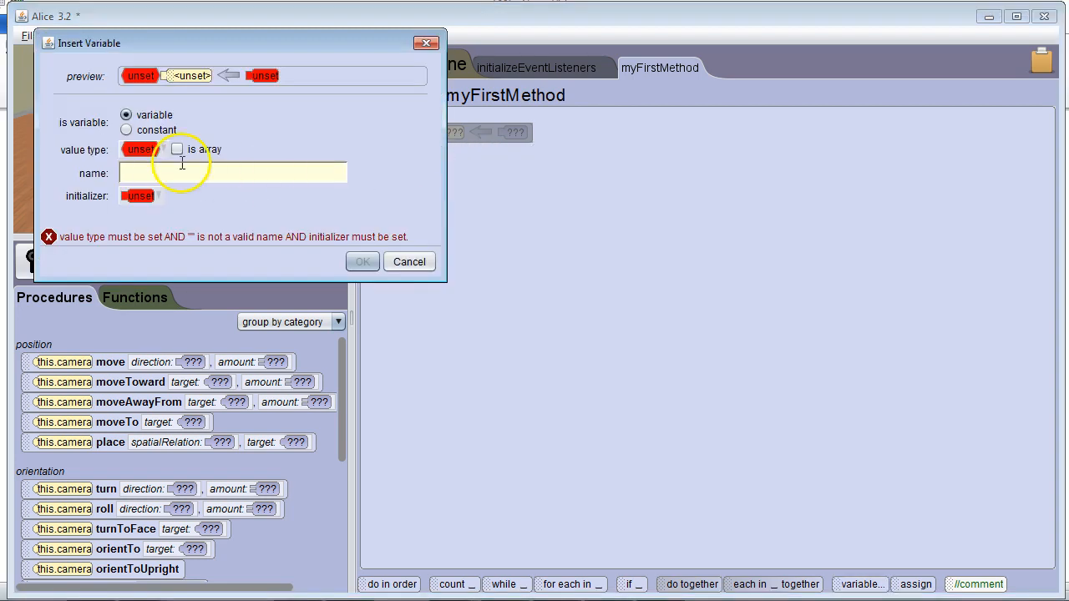
pyautogui.click(138, 148)
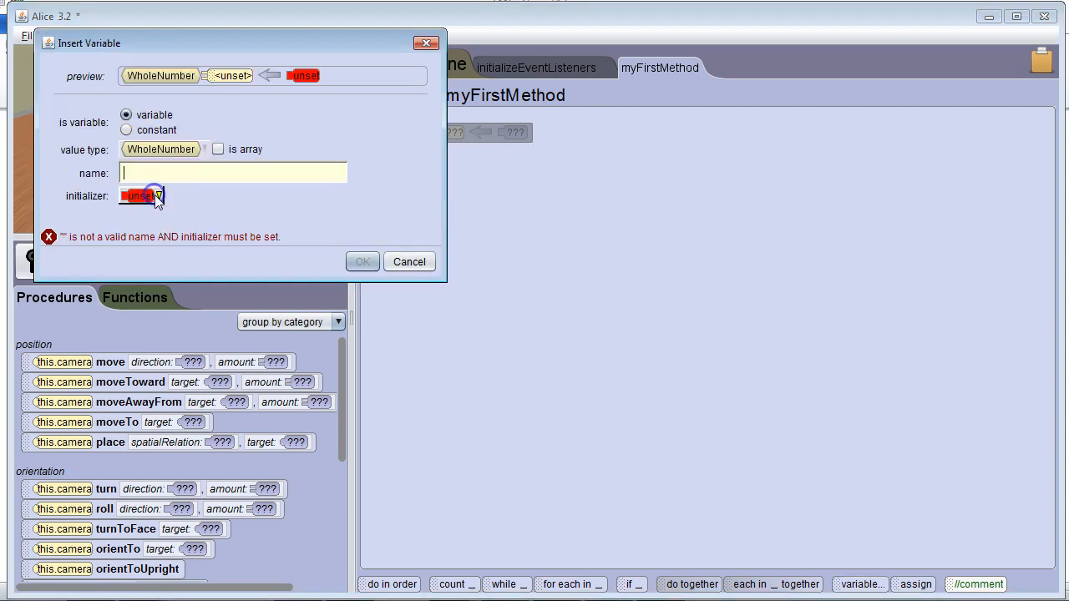
pyautogui.write('rand')
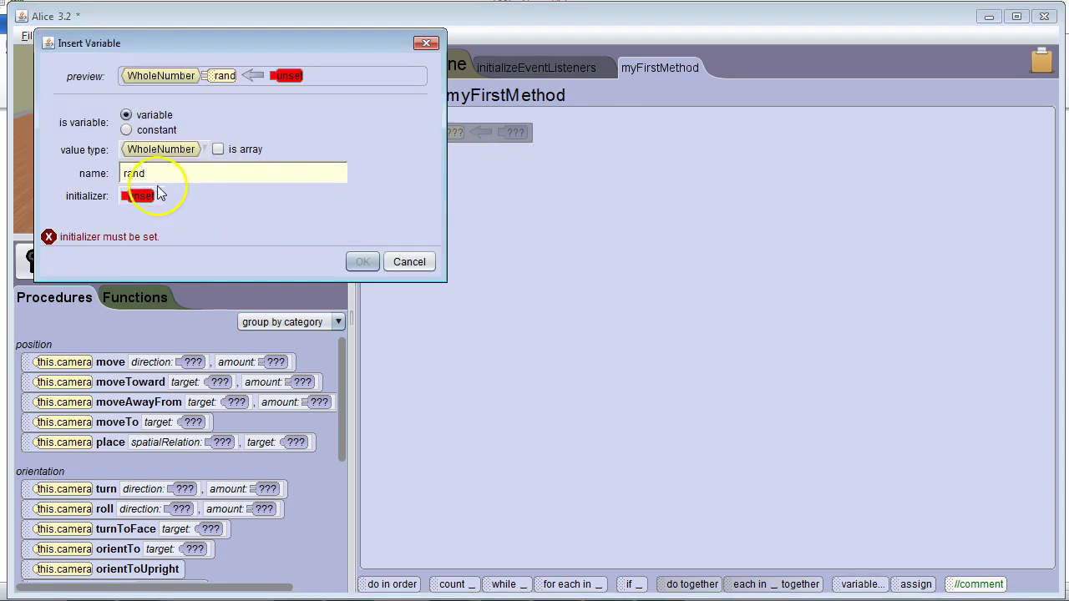
pyautogui.click(138, 196)
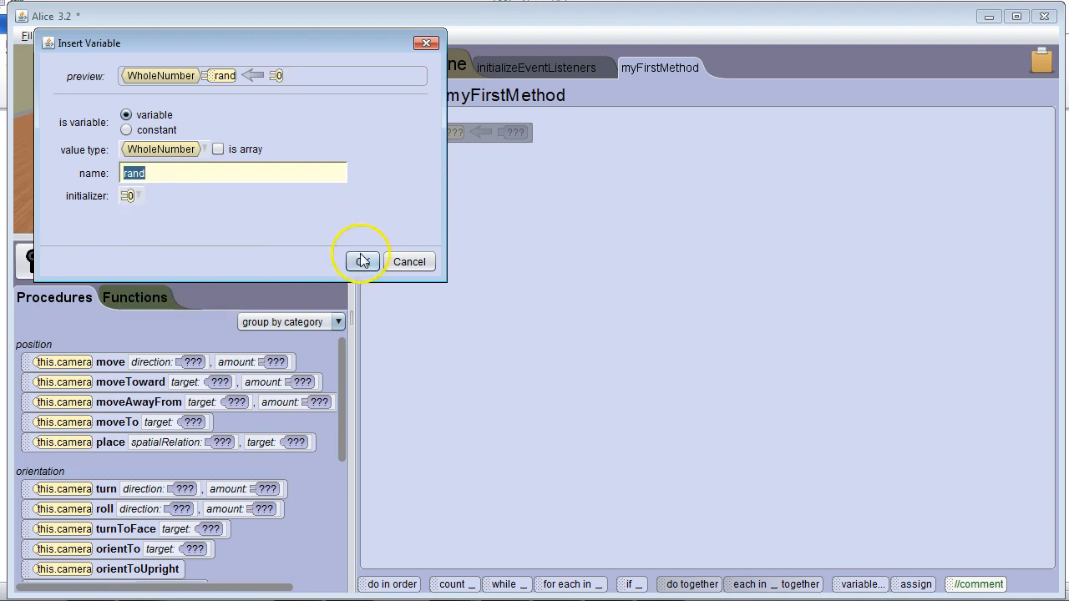
pyautogui.click(361, 261)
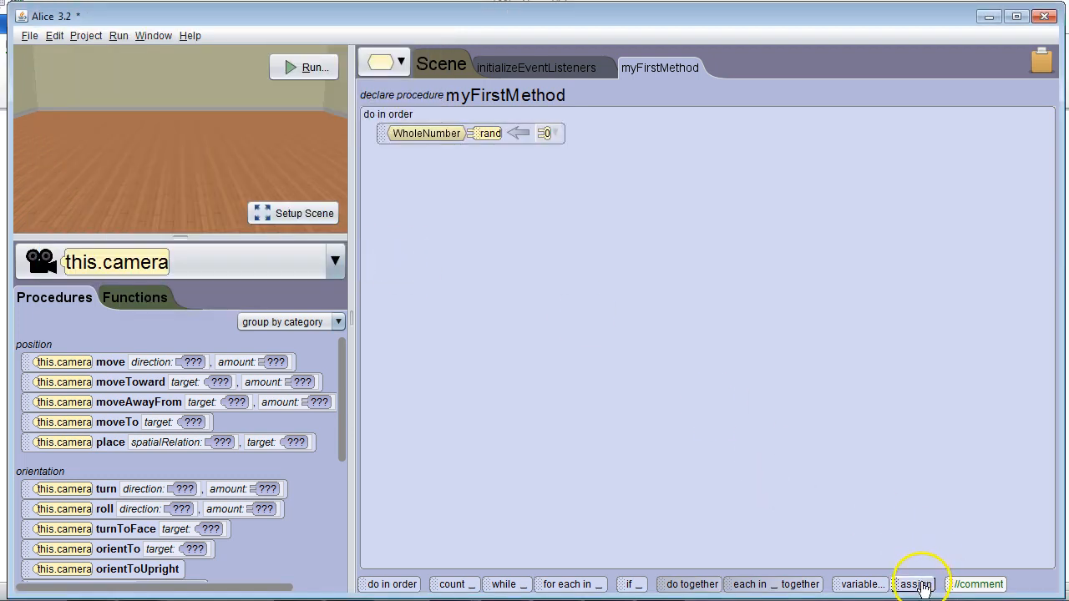
# Add an assignment statement setting rand to 0 below the declaration
pyautogui.click(913, 585)
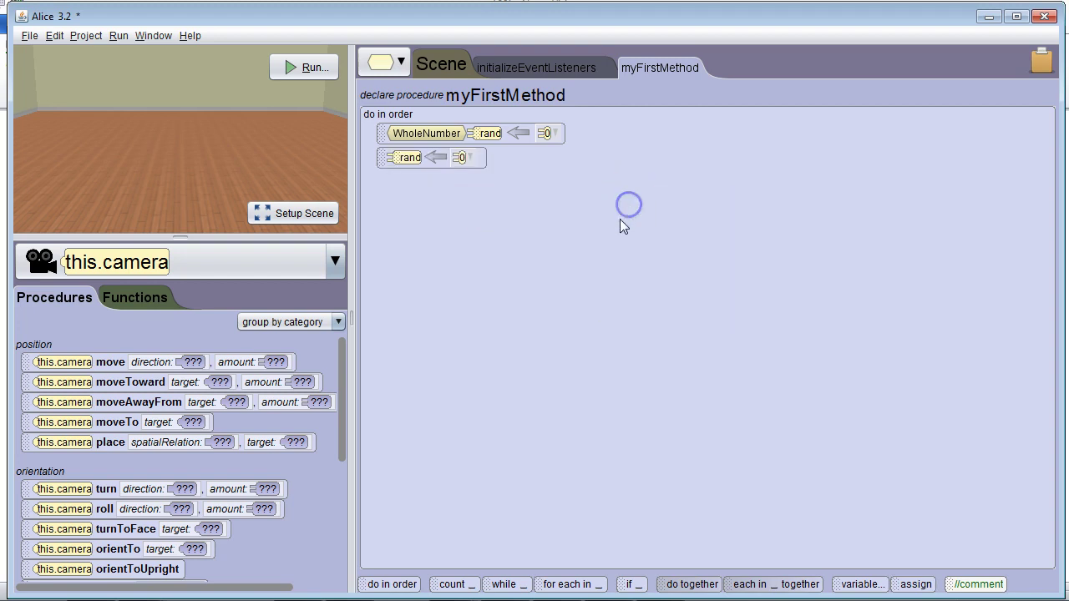
pyautogui.moveTo(471, 199)
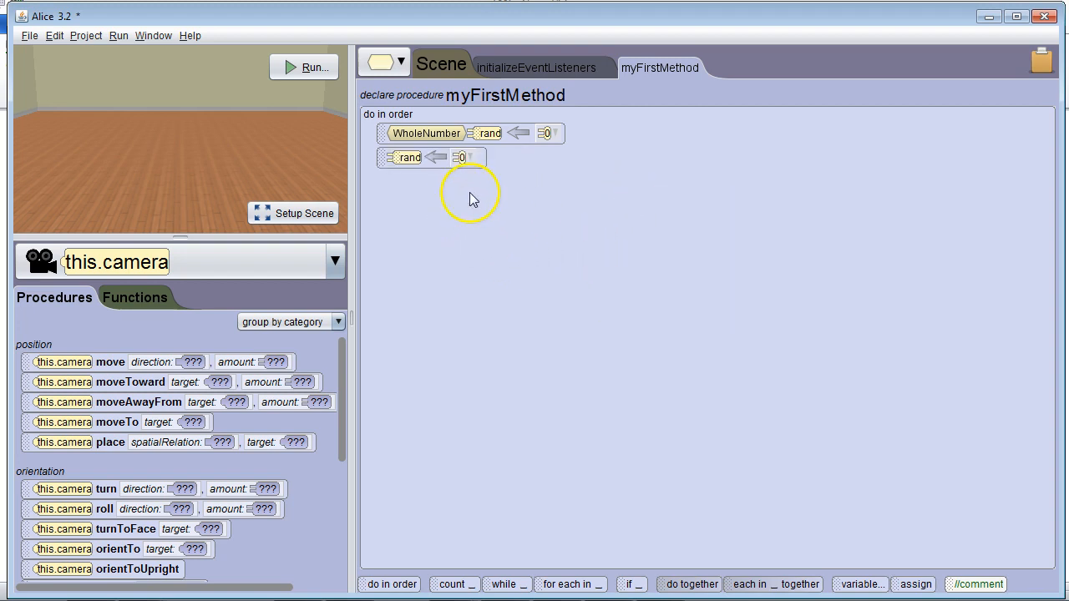
pyautogui.moveTo(494, 207)
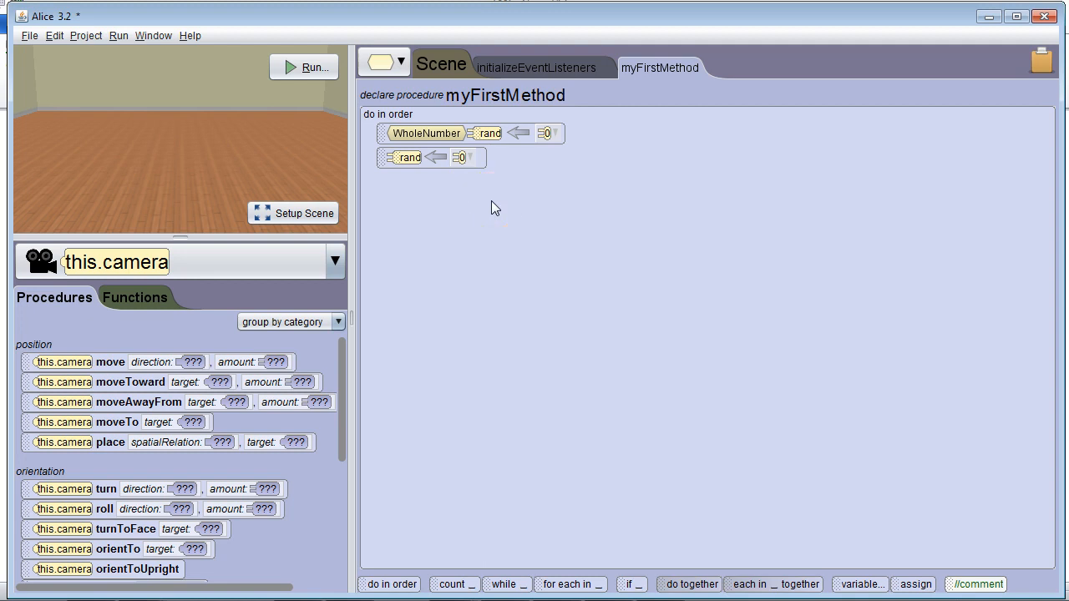
# Open the value choices on rand's assignment to pick a Random function
pyautogui.click(461, 157)
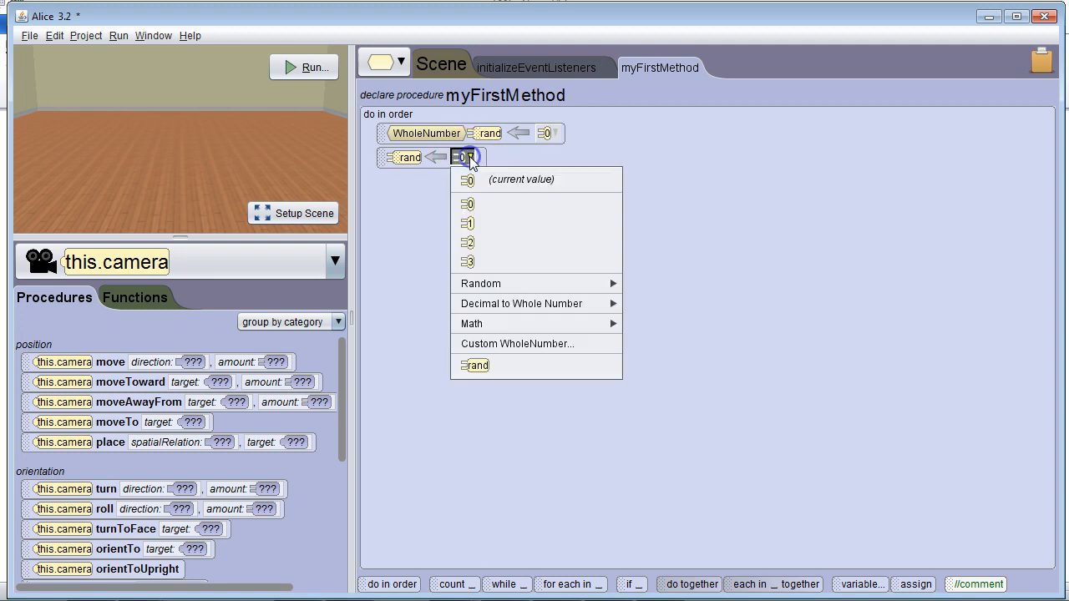
pyautogui.moveTo(481, 284)
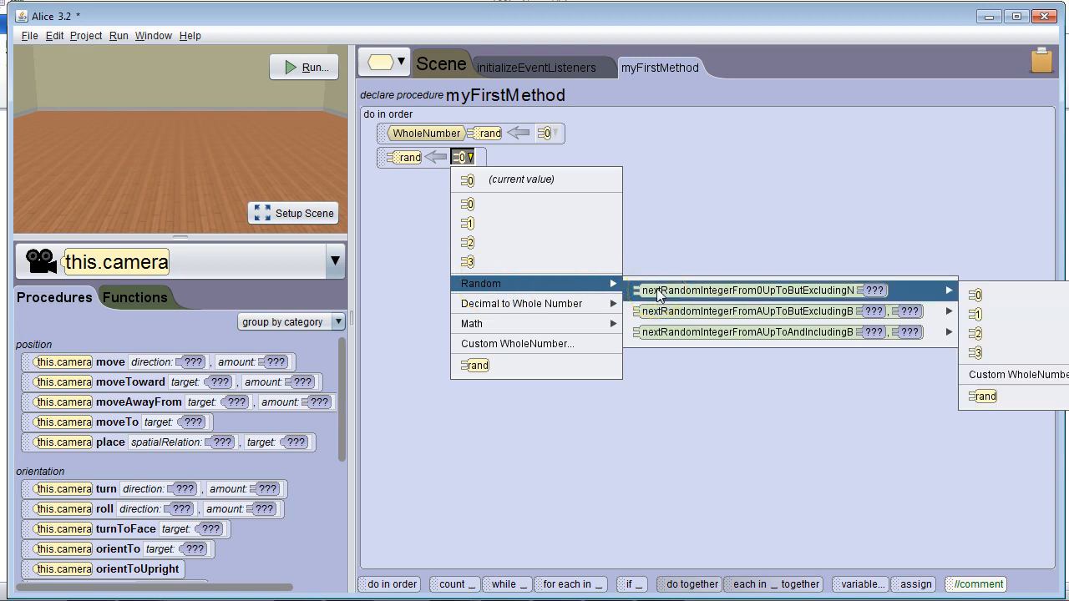
pyautogui.moveTo(810, 293)
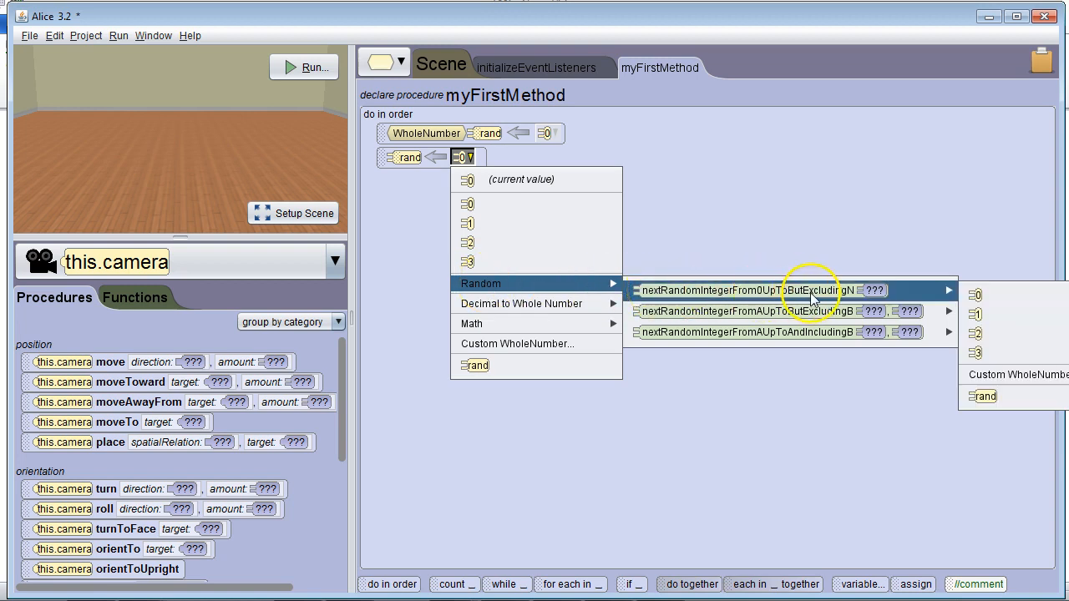
pyautogui.moveTo(768, 311)
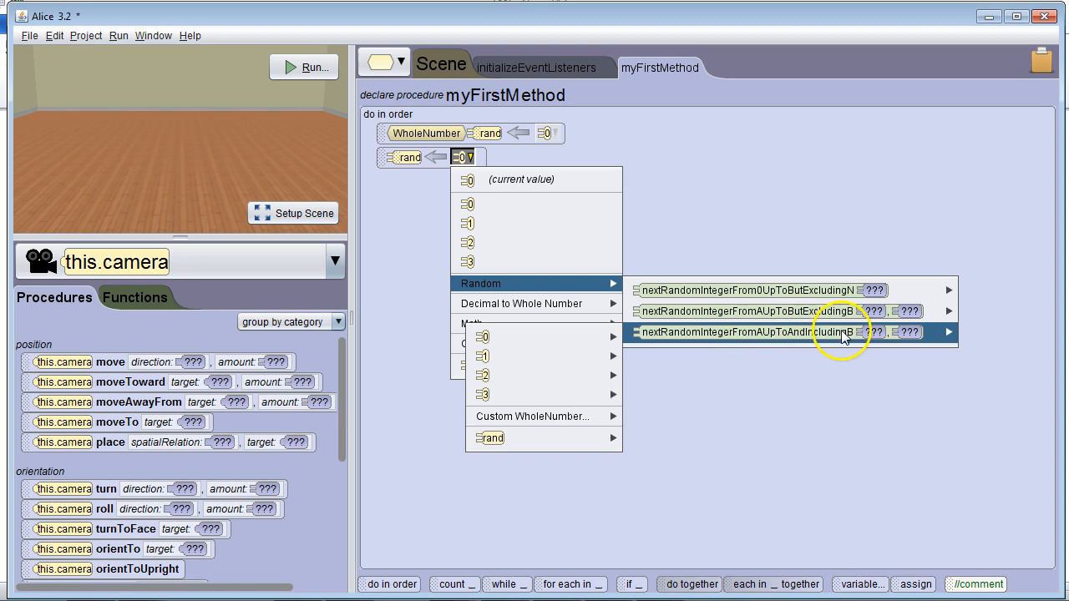
pyautogui.moveTo(768, 291)
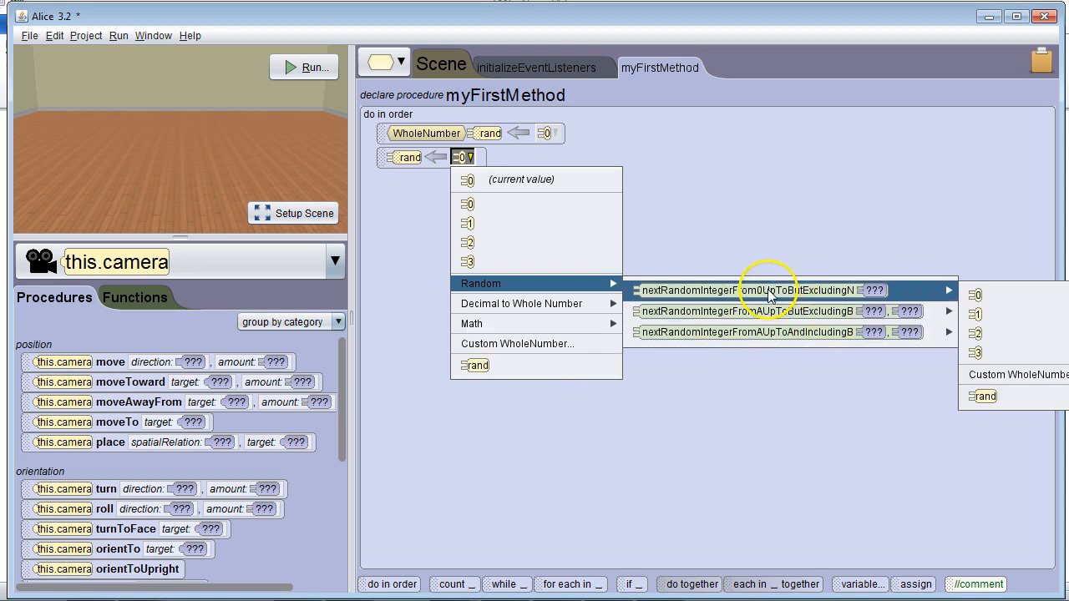
pyautogui.moveTo(989, 338)
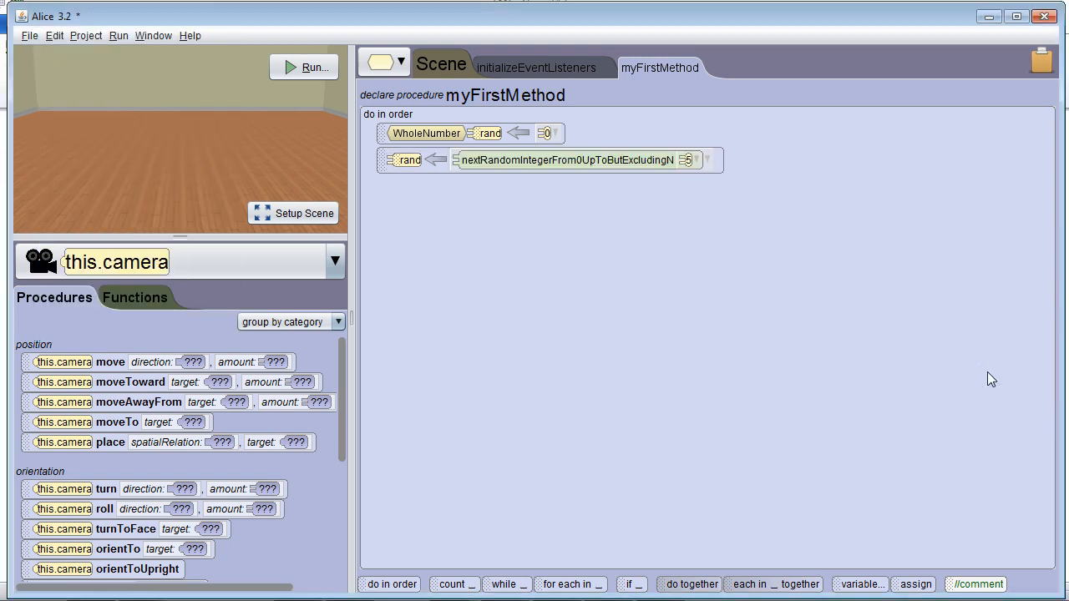
pyautogui.moveTo(576, 161)
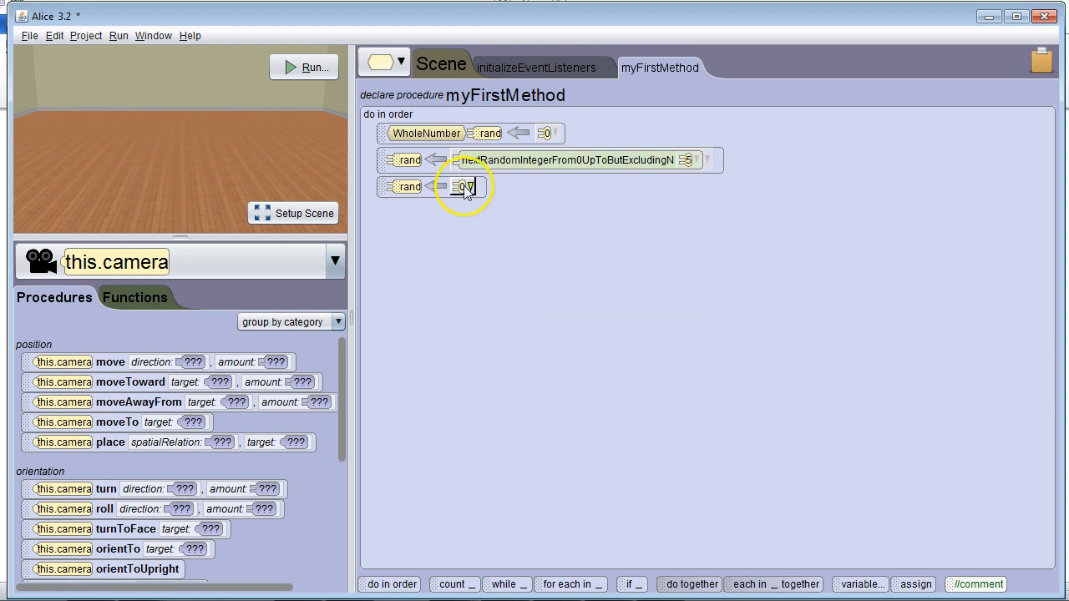
# Assign rand nextRandomIntegerFromAUpToButExcludingB with range 2 up to but excluding 6
pyautogui.click(465, 186)
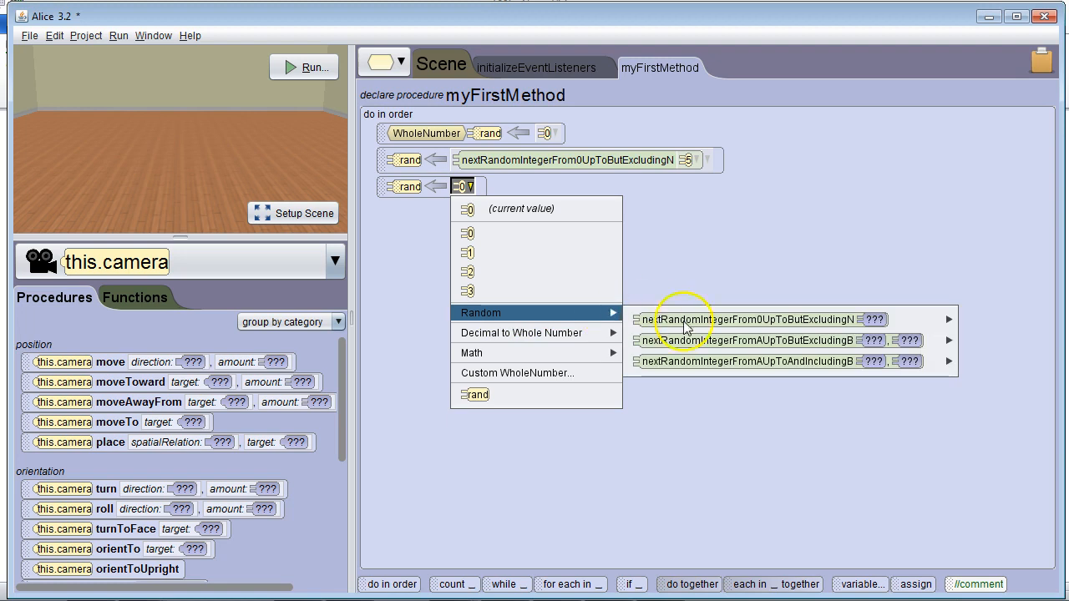
pyautogui.moveTo(752, 341)
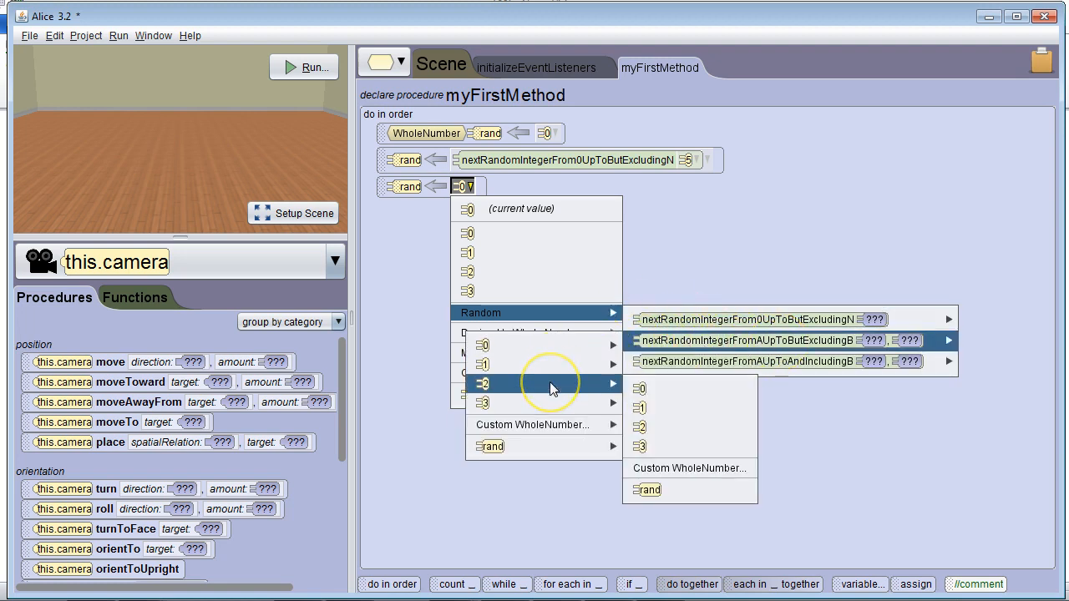
pyautogui.moveTo(688, 468)
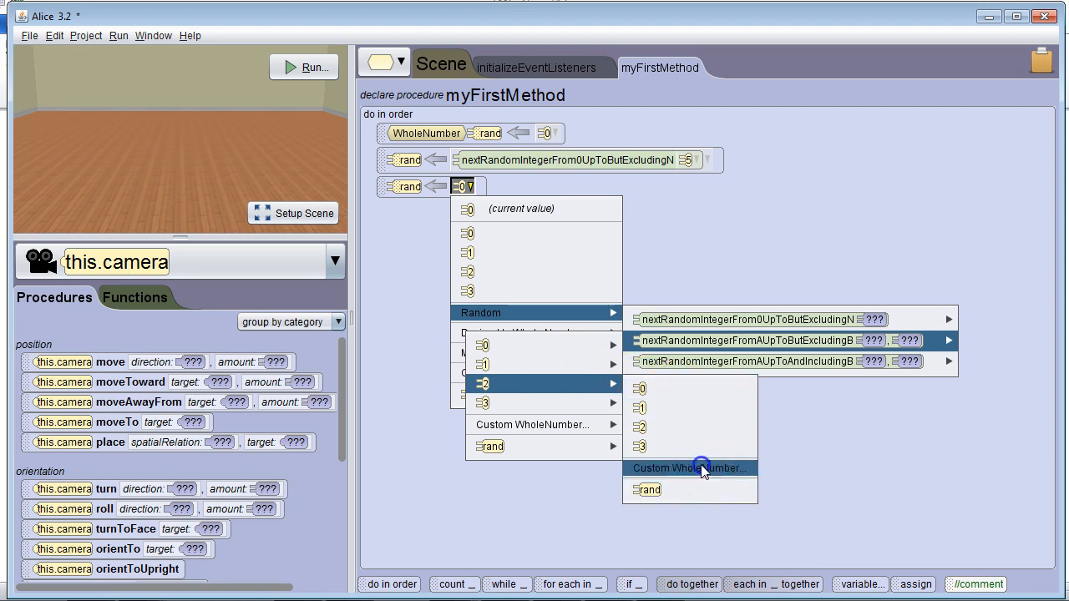
pyautogui.click(687, 468)
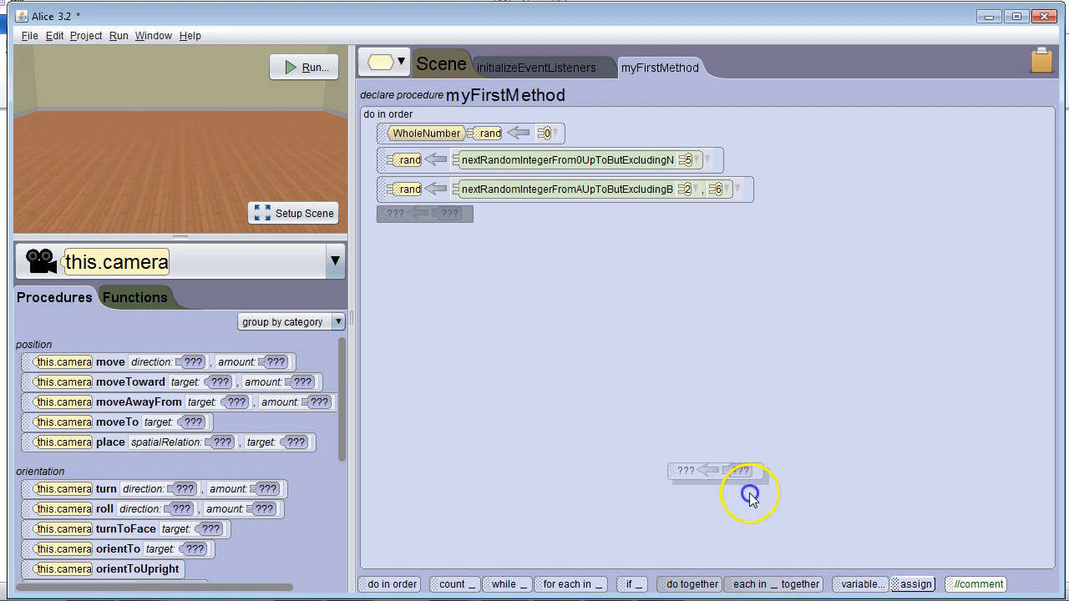
# Add an assignment giving rand nextRandomIntegerFromAUpToAndIncludingB with range 2 to 6
pyautogui.click(481, 312)
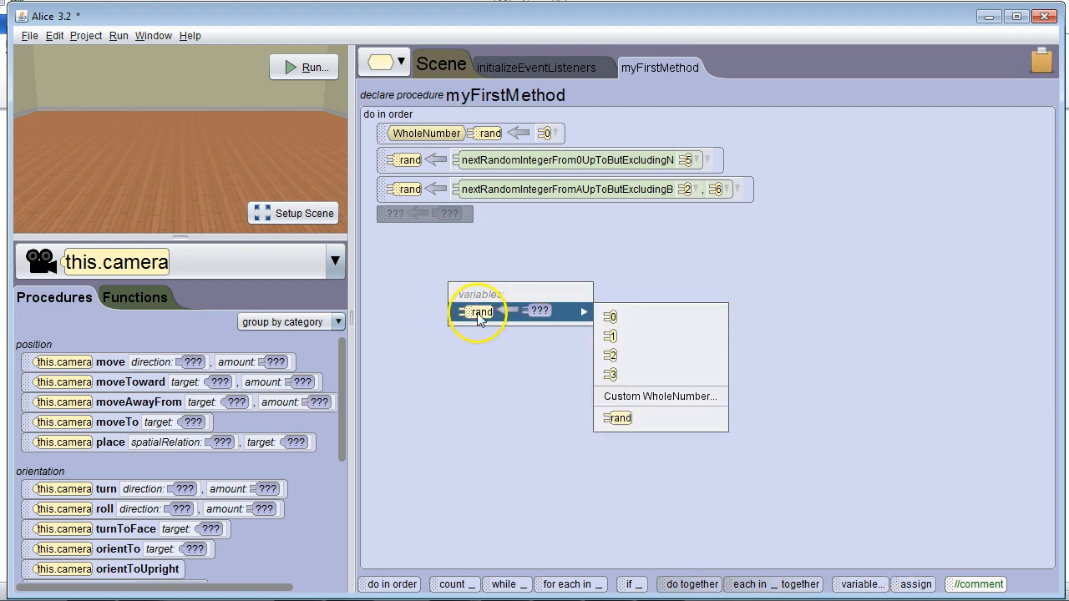
pyautogui.click(610, 316)
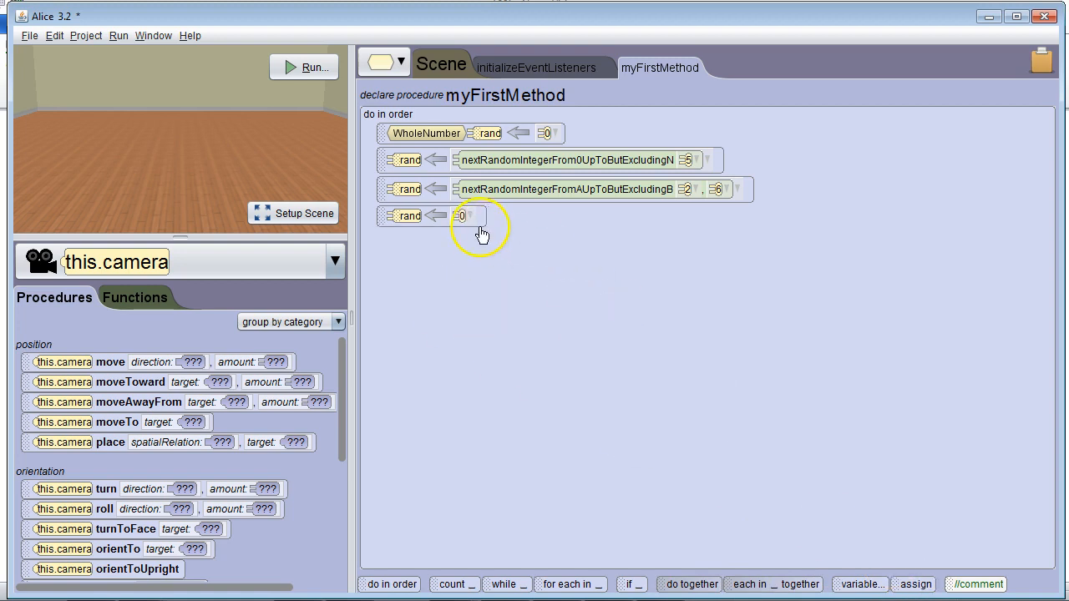
pyautogui.click(461, 217)
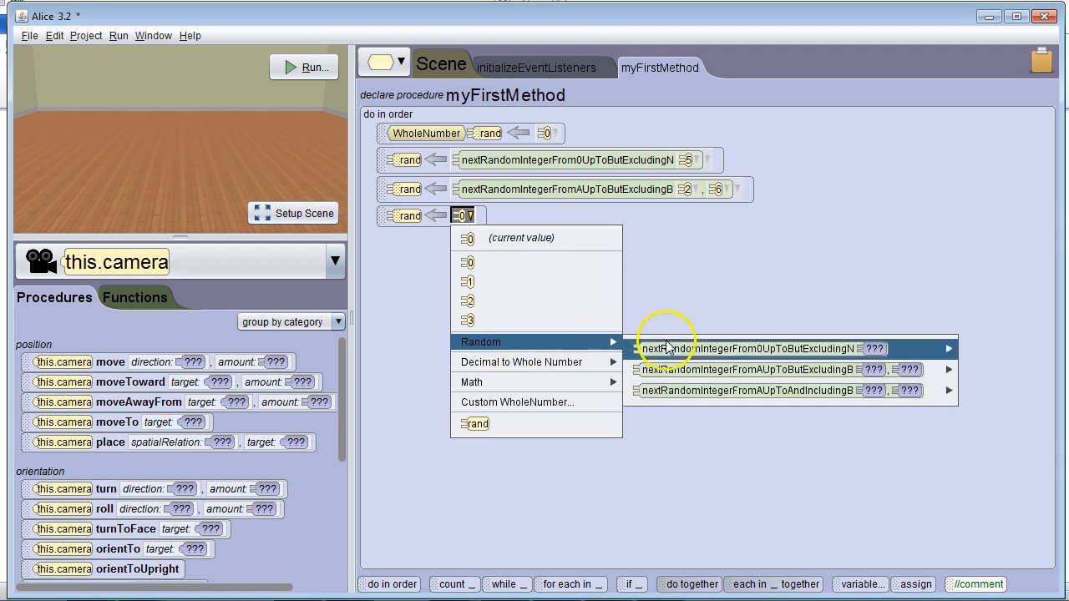
pyautogui.moveTo(735, 391)
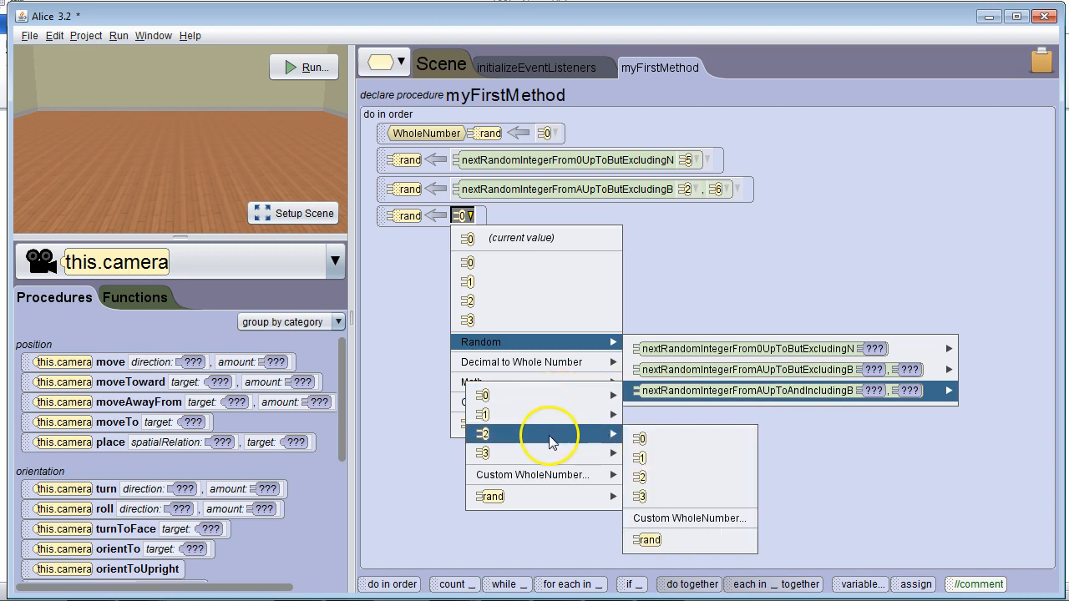
pyautogui.click(688, 518)
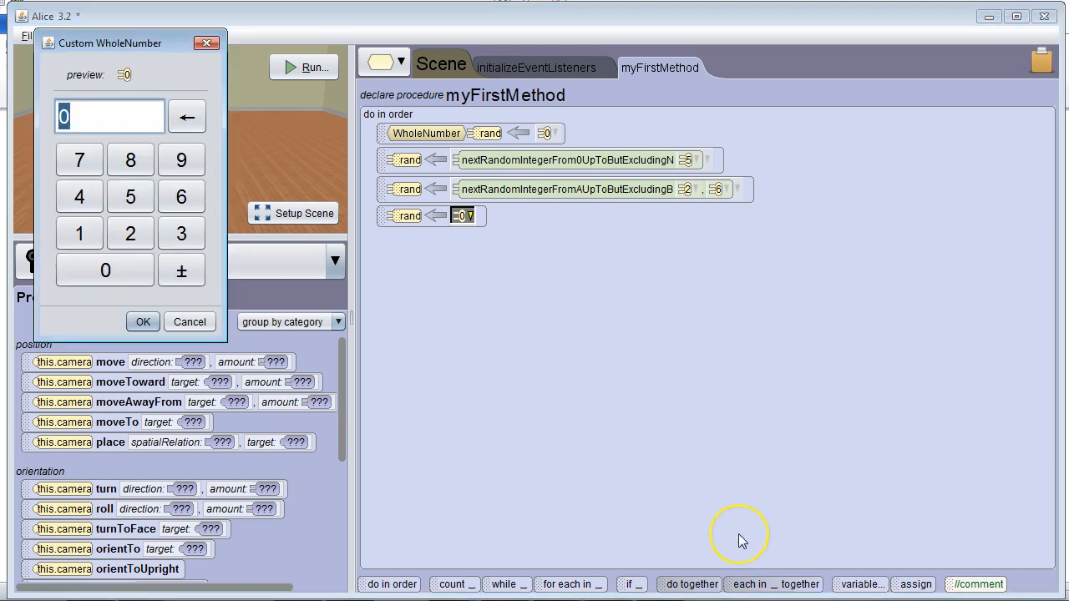
pyautogui.click(142, 321)
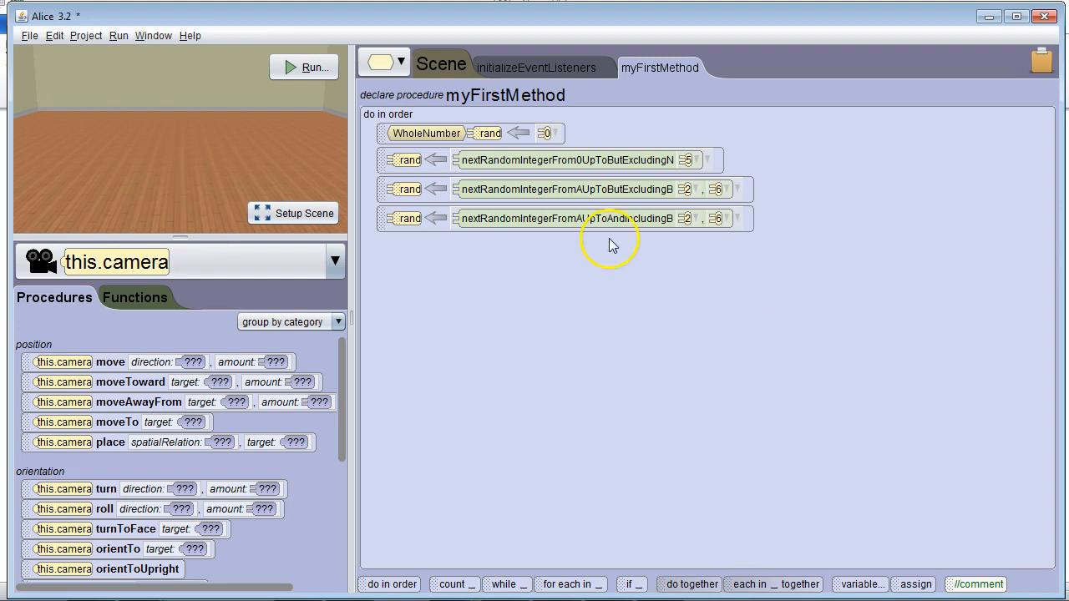